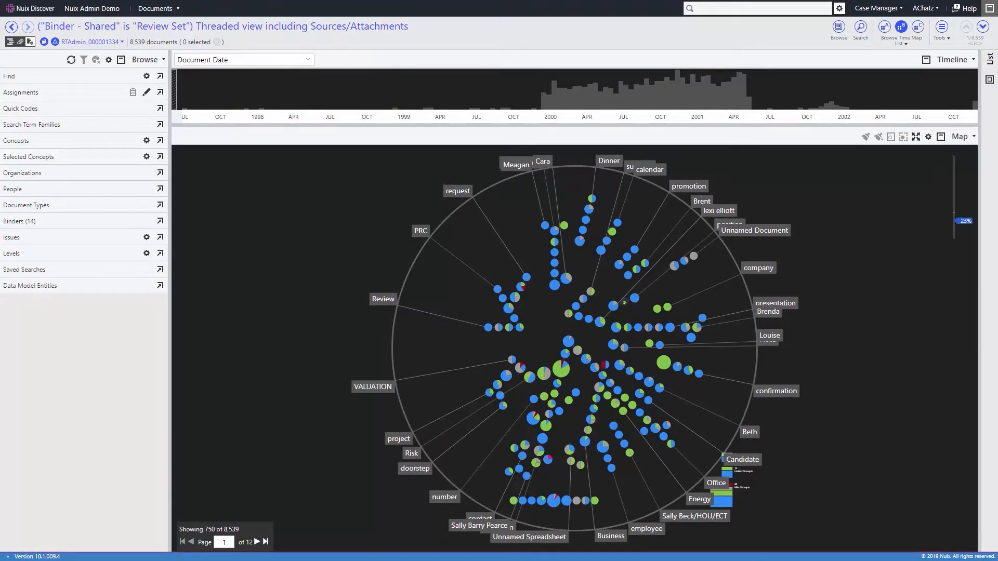
mouse_move(672, 417)
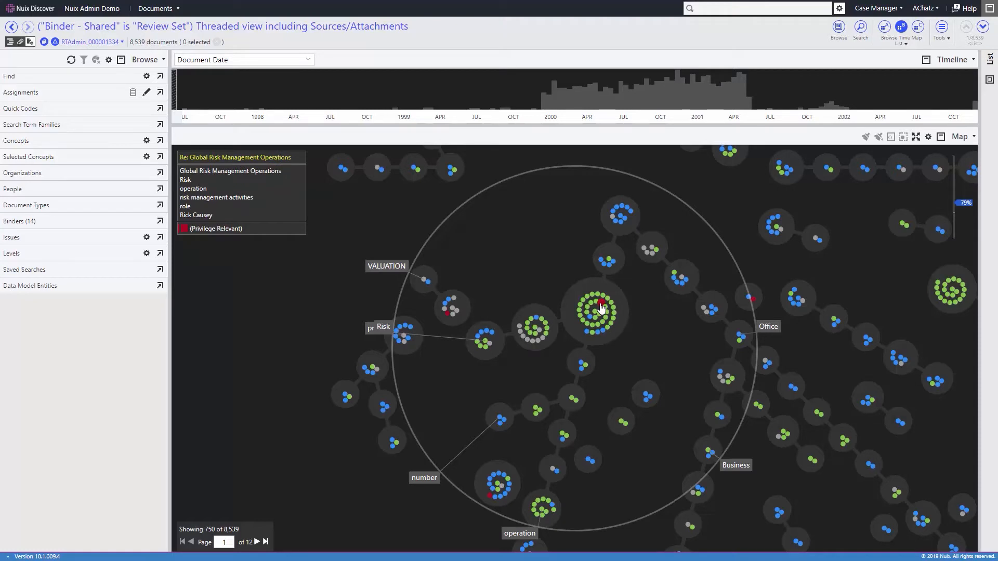
Step: Select the central cluster of related emails around the Global Risk Management Operations thread
click(599, 302)
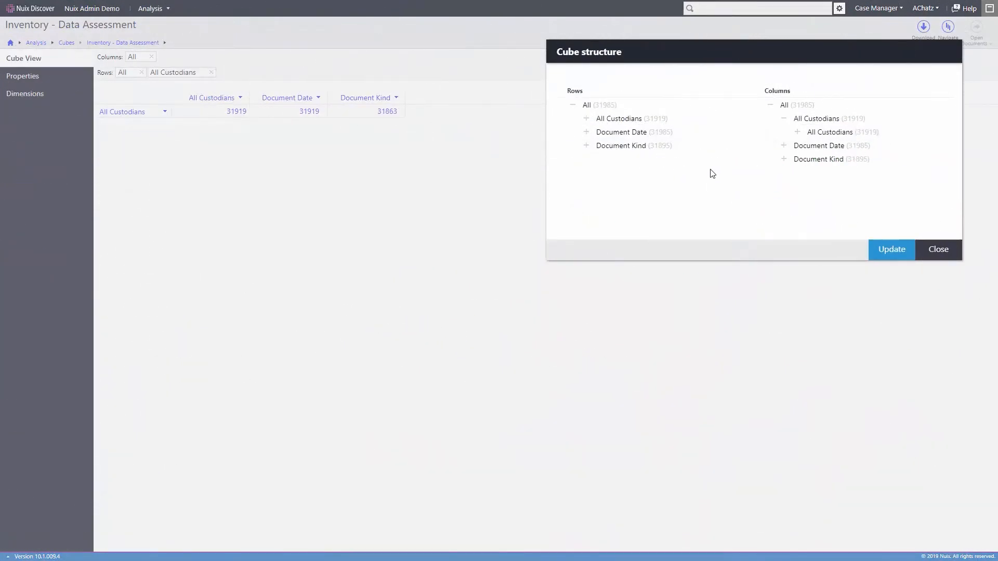
Step: Break Document Date into years and All Custodians into individuals, then update the cube
click(585, 132)
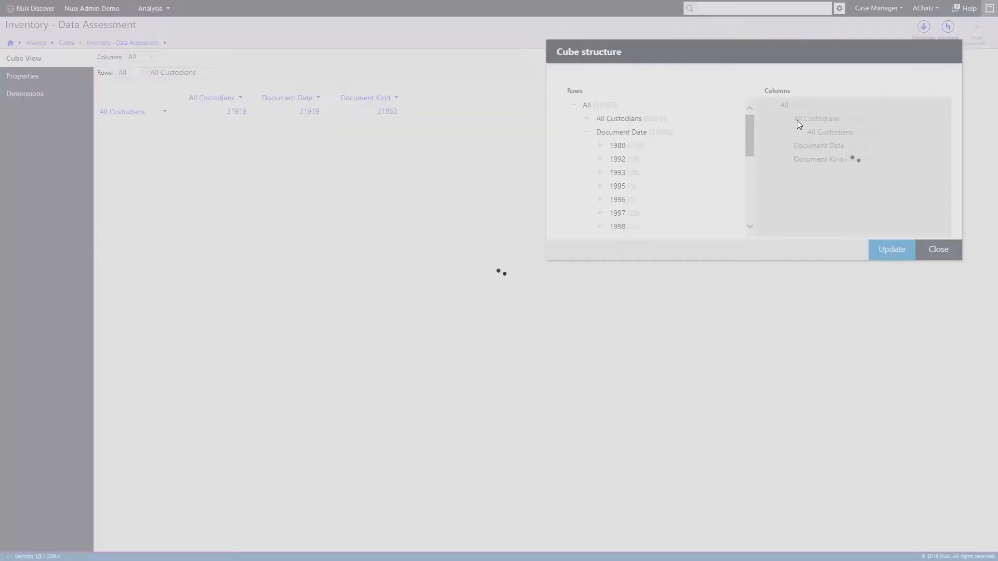
click(797, 118)
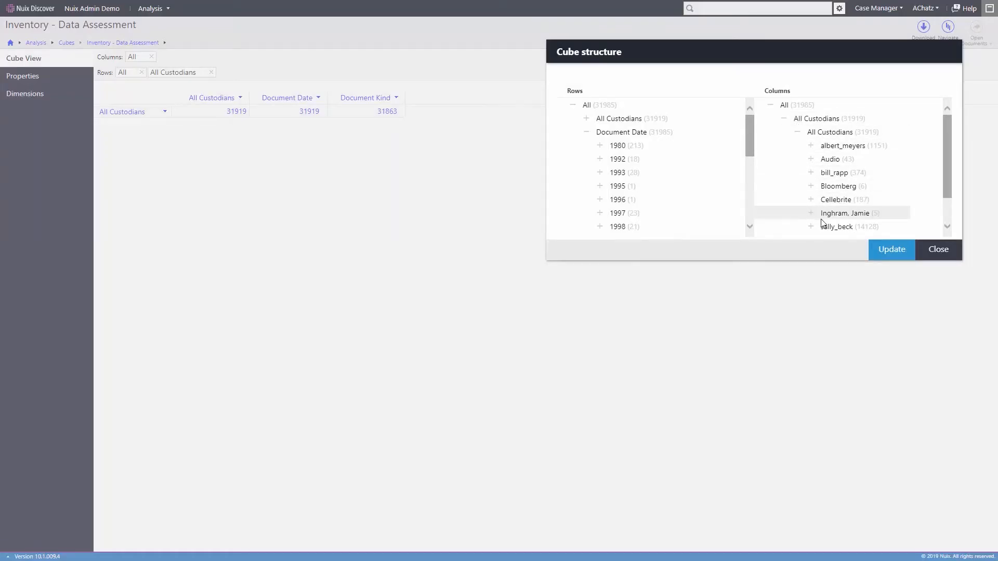
click(936, 248)
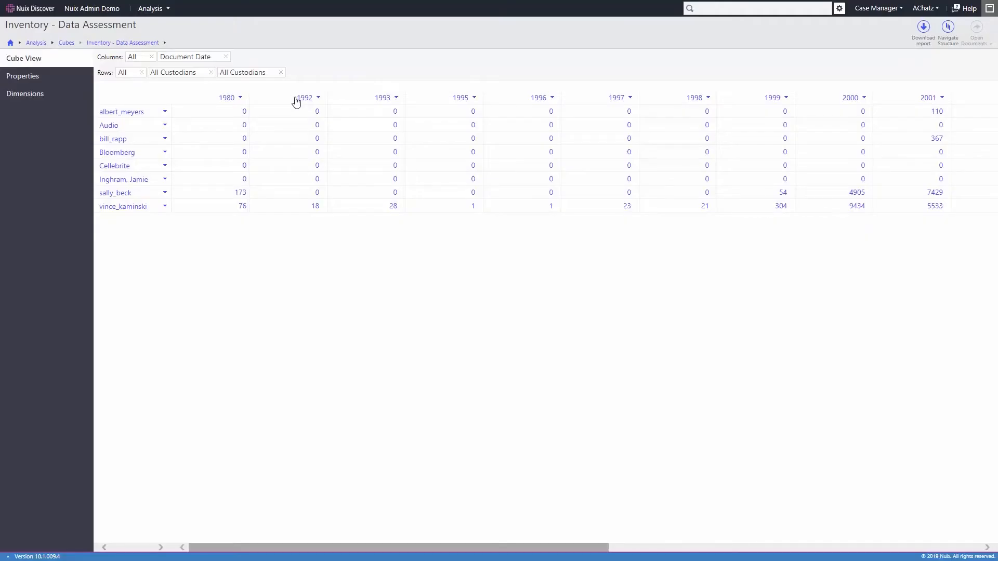
mouse_move(123, 209)
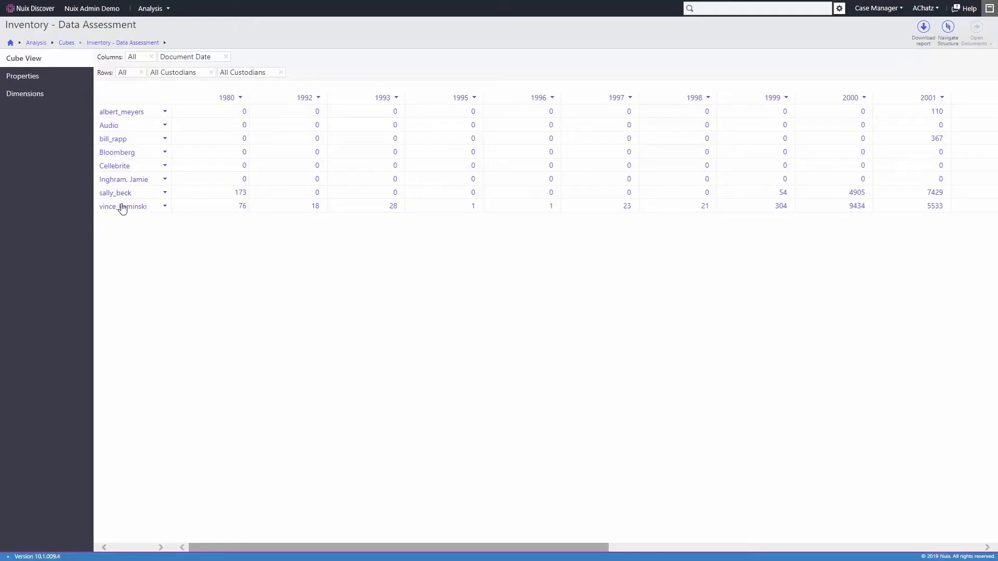
Step: Drill into vince_kaminski's row to show daily document counts for September 2000
click(122, 205)
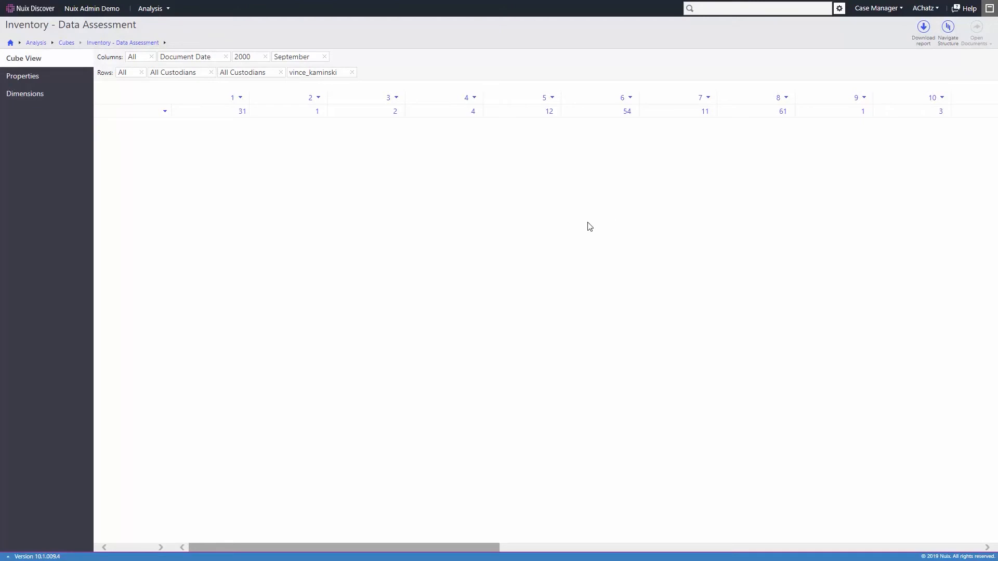
mouse_move(586, 228)
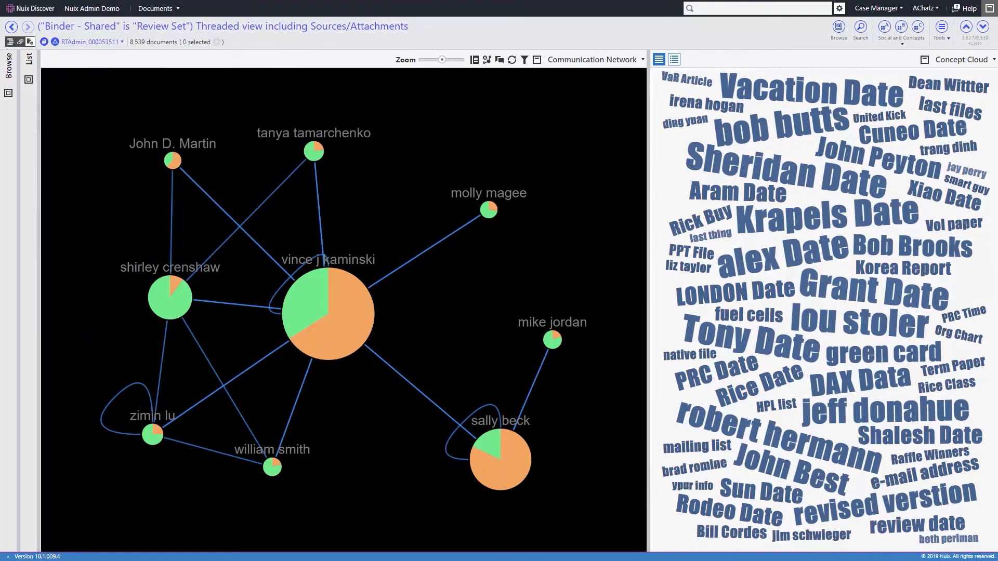
mouse_move(322, 298)
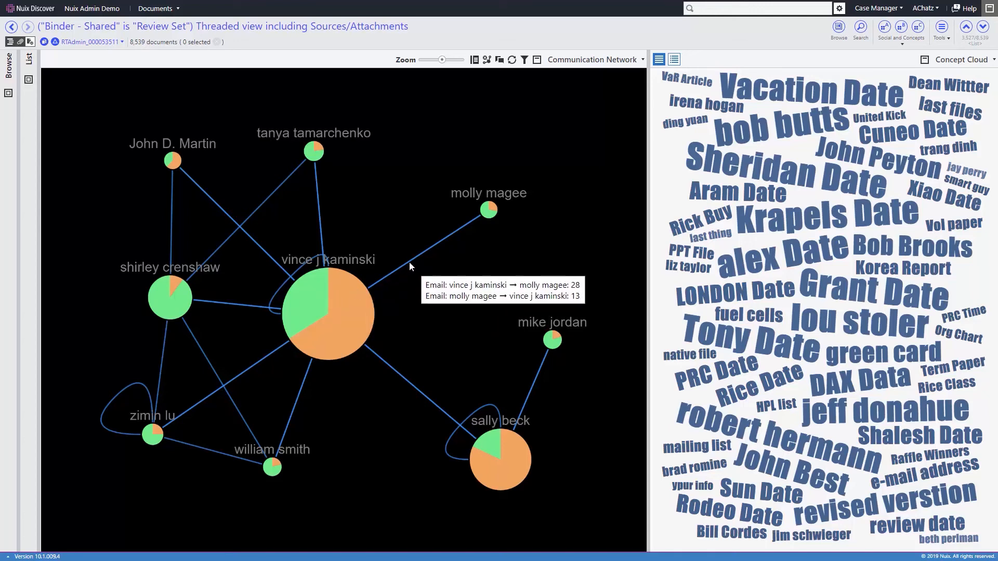
Step: Select the vince j kaminski–molly magee link and list its 41 documents beside the network
click(426, 257)
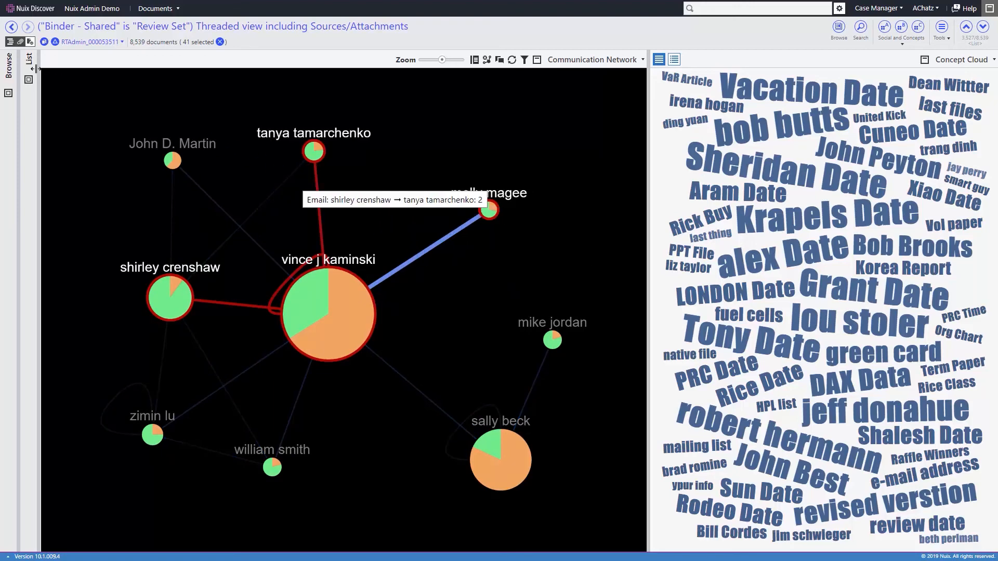
click(45, 59)
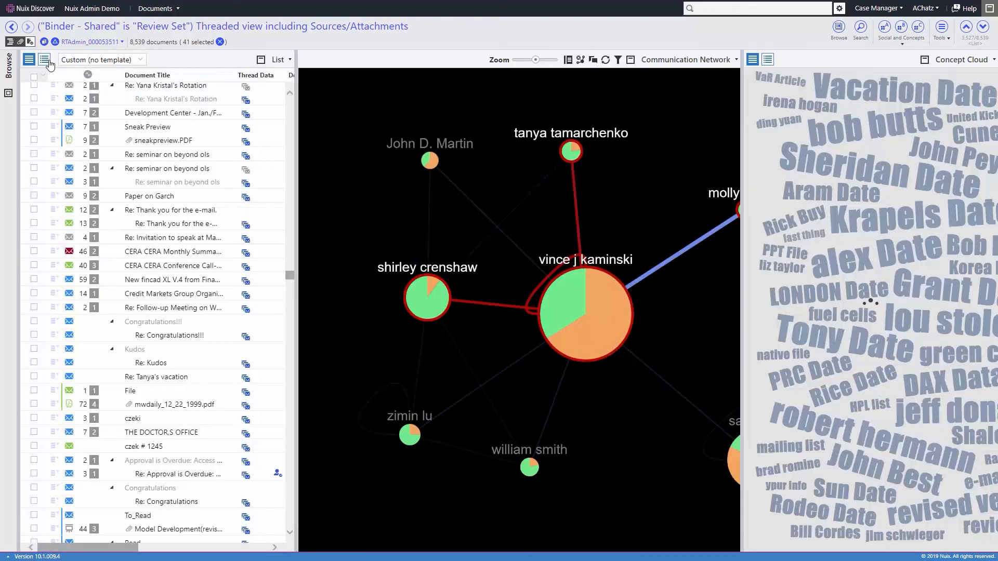